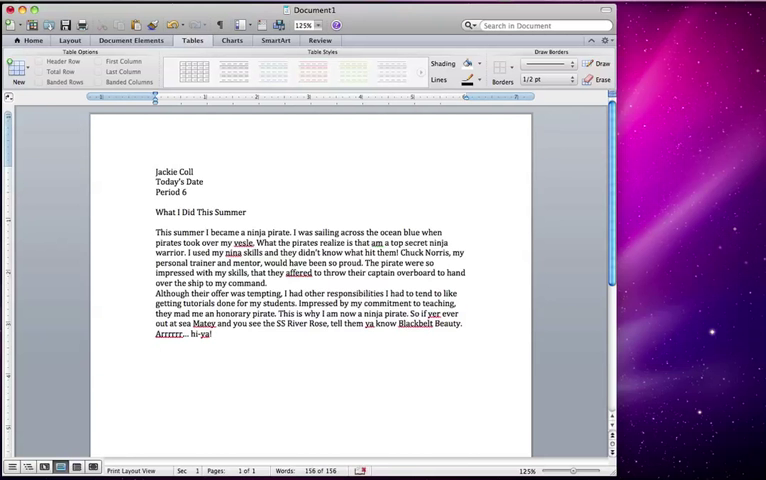
# Type the heading 'M&M Table' on a new line below the ninja-pirate essay.
pyautogui.write('M&M')
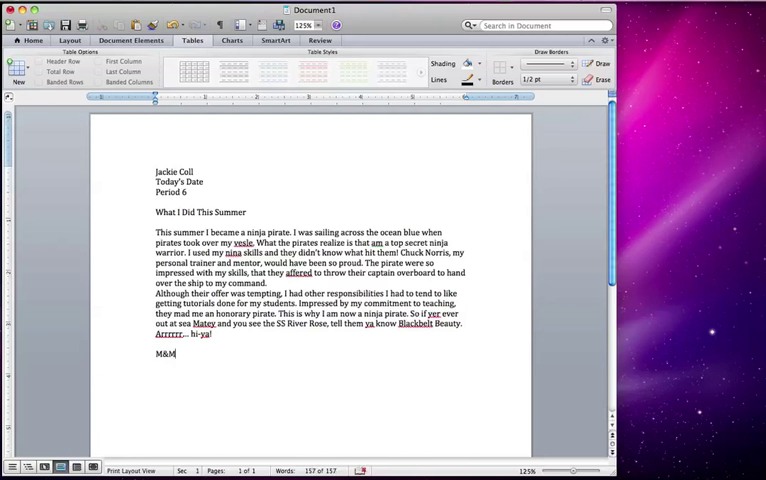
pyautogui.write('Tablw')
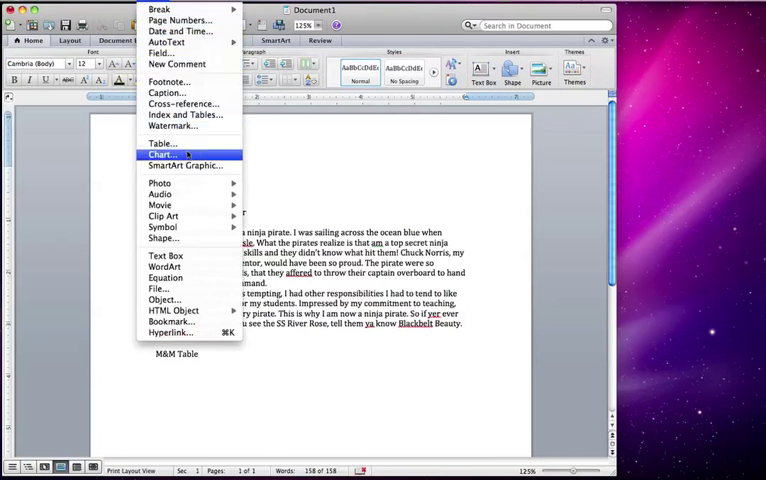
# Dismiss the insert options and bring up the Tables ribbon with a blank line below the heading.
pyautogui.click(161, 143)
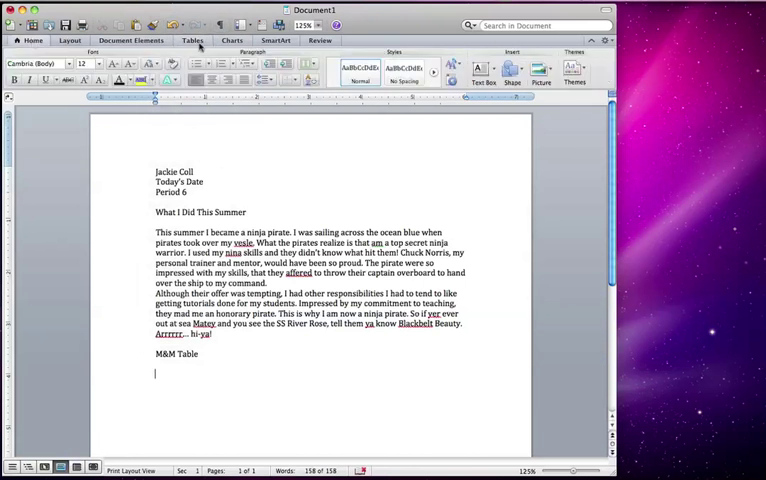
pyautogui.click(192, 40)
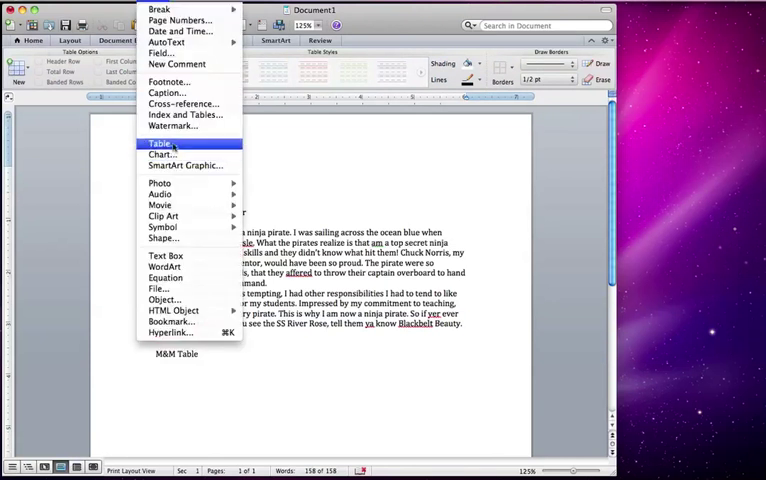
pyautogui.moveTo(163, 143)
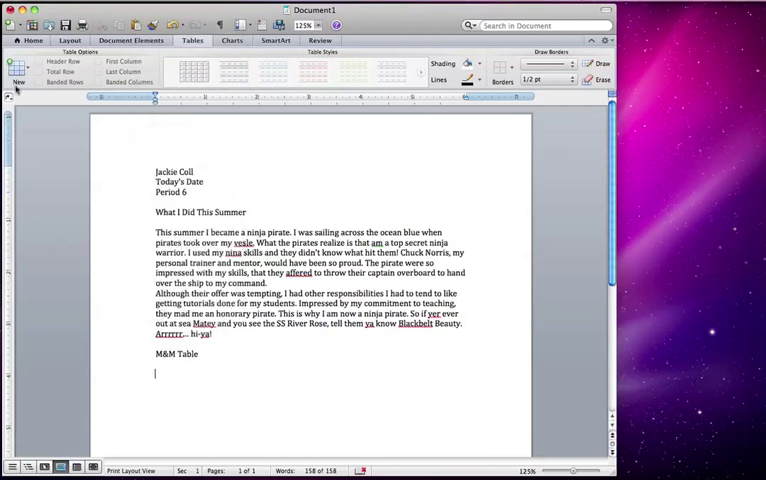
# Insert a 6 x 2 table from the New table grid.
pyautogui.click(17, 70)
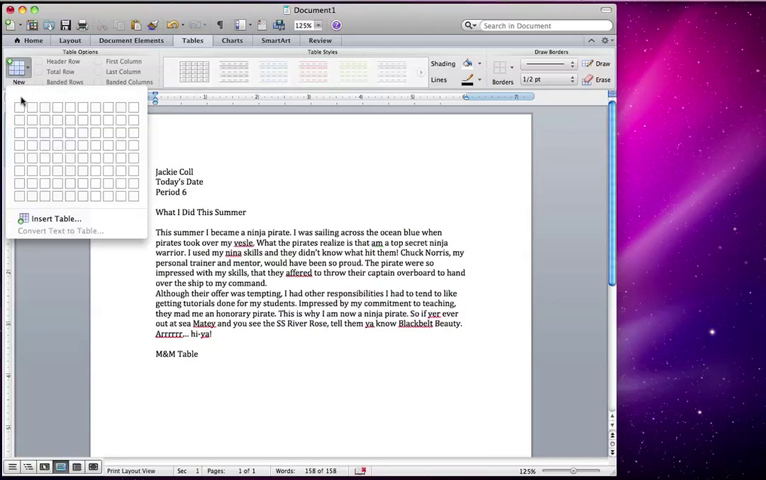
pyautogui.moveTo(60, 106)
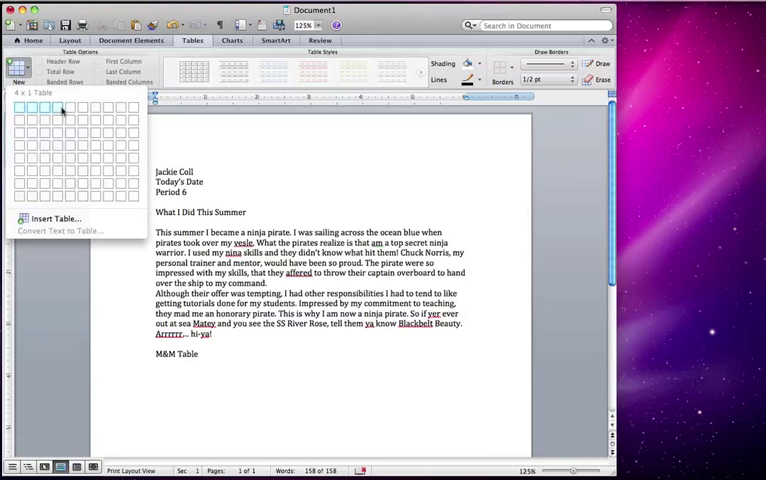
pyautogui.moveTo(82, 119)
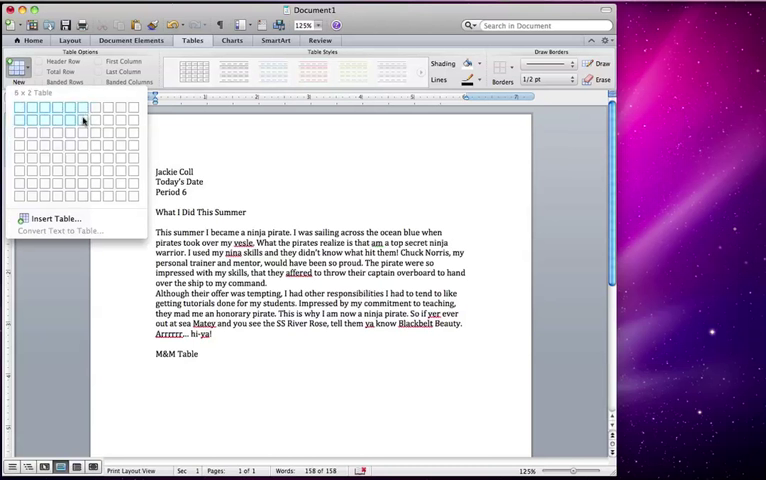
pyautogui.click(70, 108)
pyautogui.write('B')
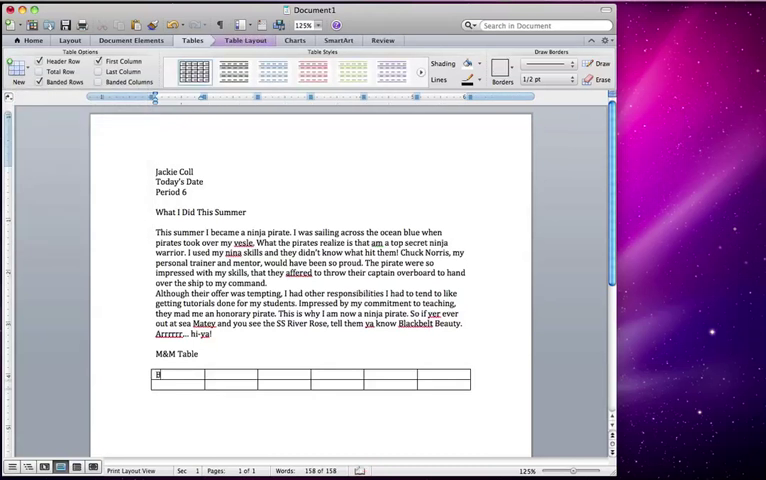
# Enter Blue, Brown, Green, Orange, Red, Yellow across row one, starting row two with 1.
pyautogui.write('lue')
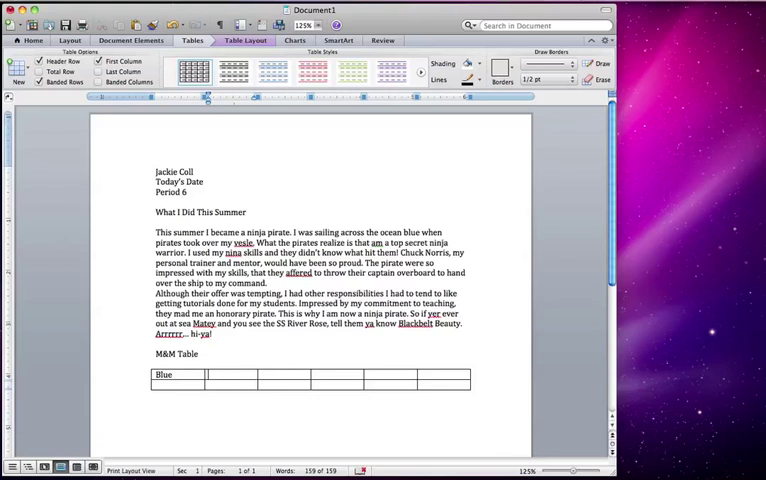
pyautogui.write('Bro')
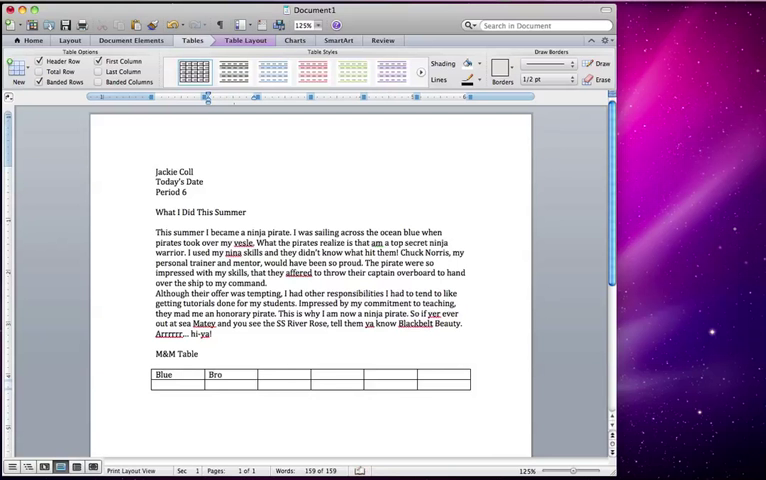
pyautogui.write('wn')
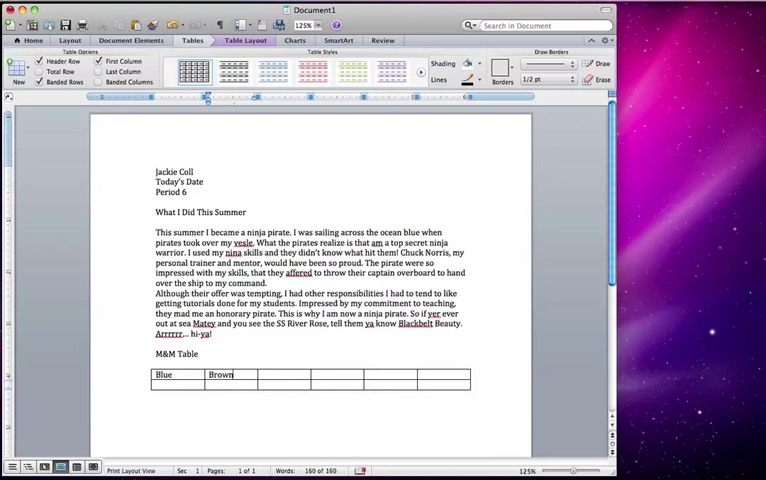
pyautogui.write('G')
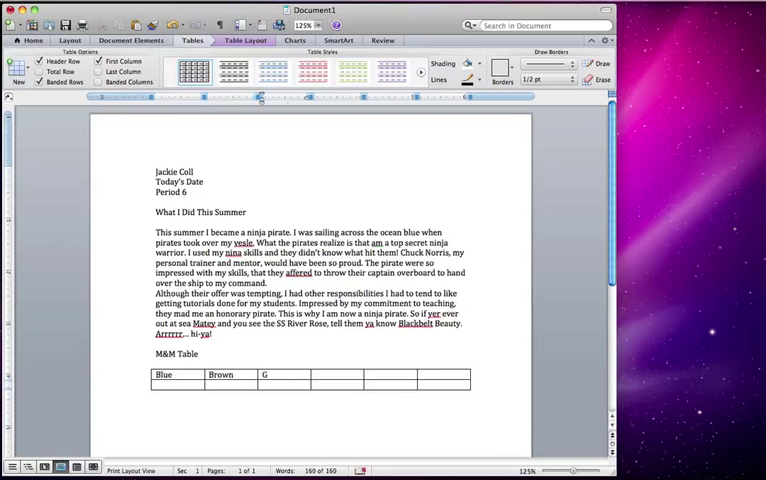
pyautogui.write('Green')
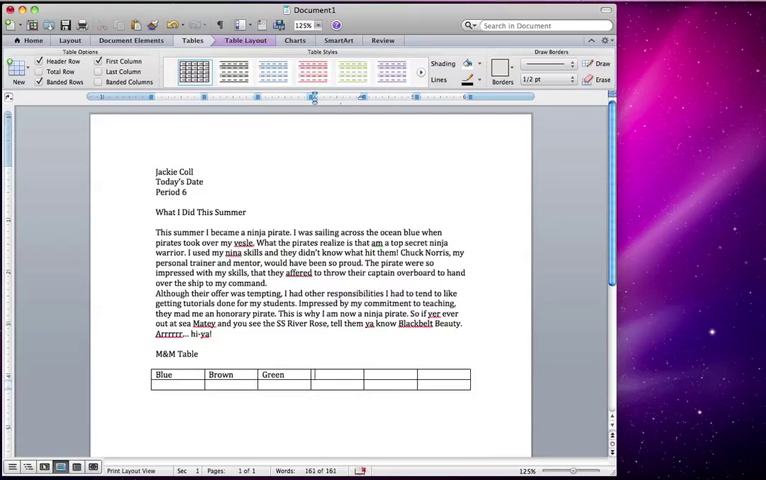
pyautogui.write('Orange')
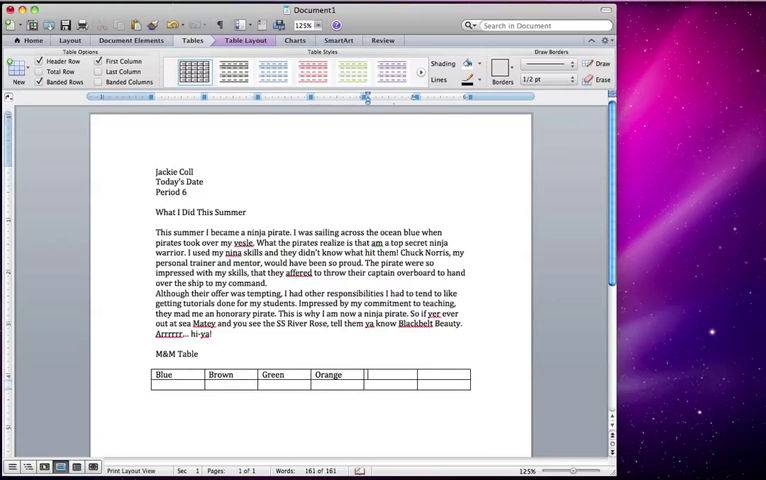
pyautogui.write('Red')
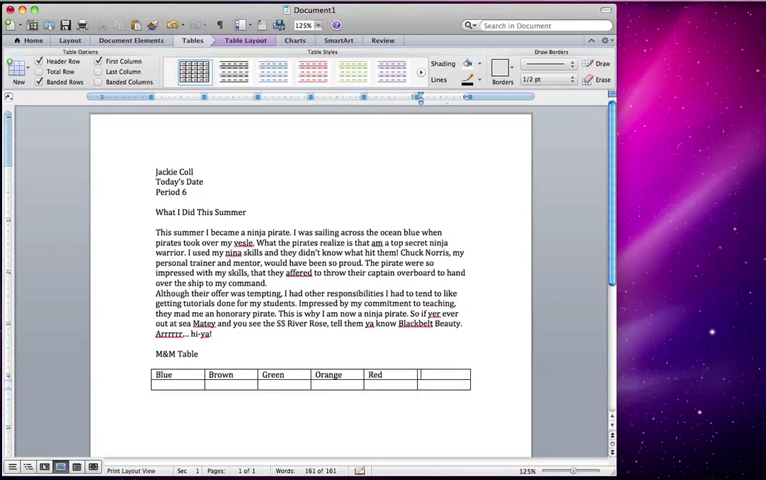
pyautogui.write('Y')
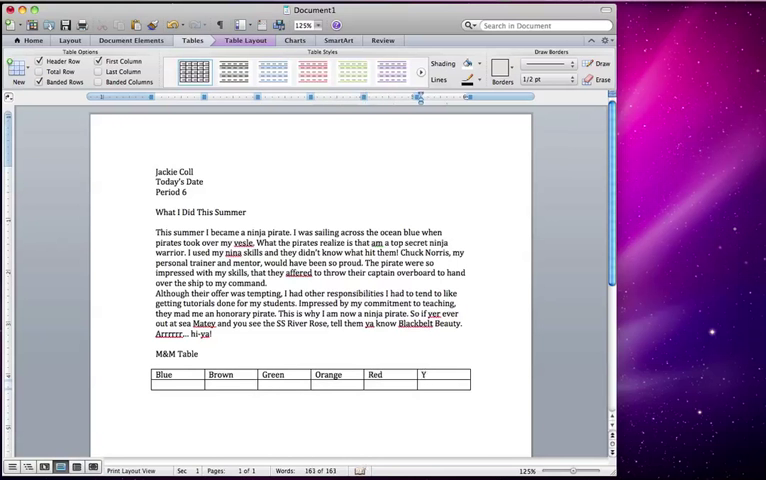
pyautogui.write('ellow')
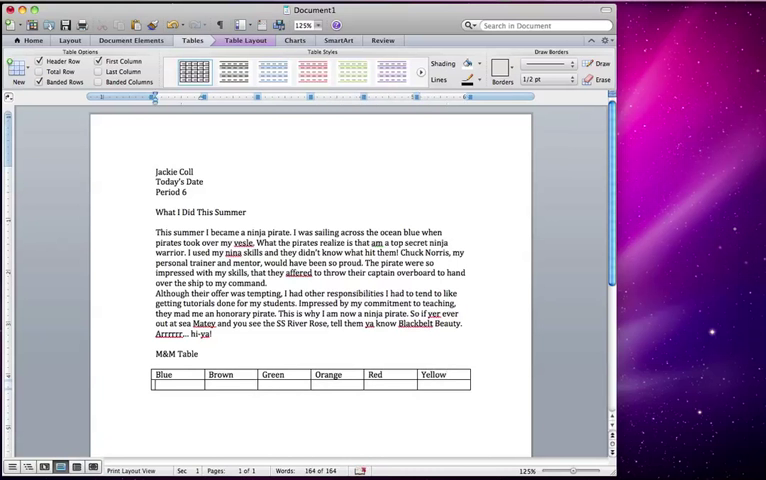
pyautogui.write('1')
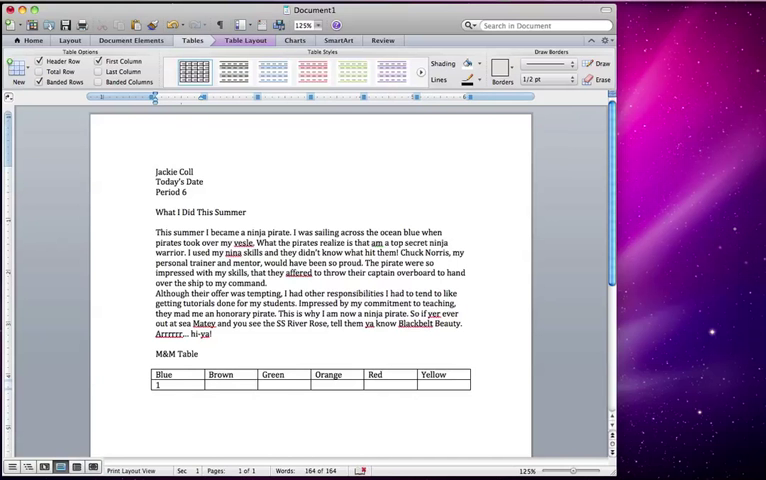
# Complete the second-row counts 12, 8, 7 and 14, leaving Red and Yellow empty.
pyautogui.write('2')
pyautogui.click(285, 385)
pyautogui.write('7')
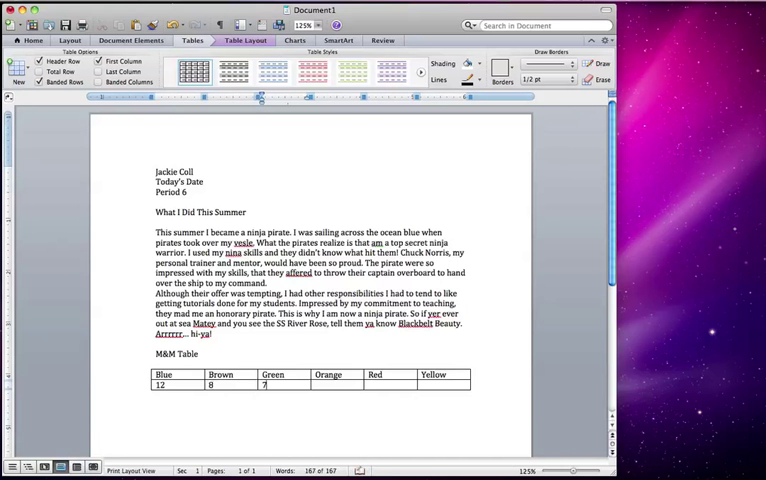
pyautogui.write('14')
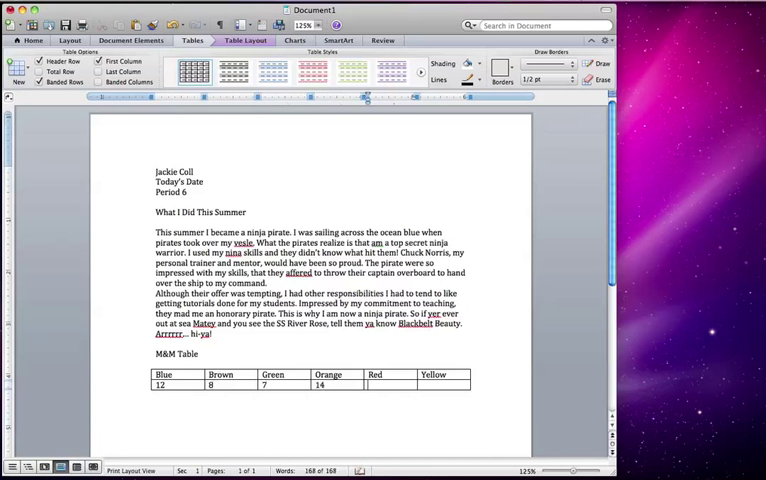